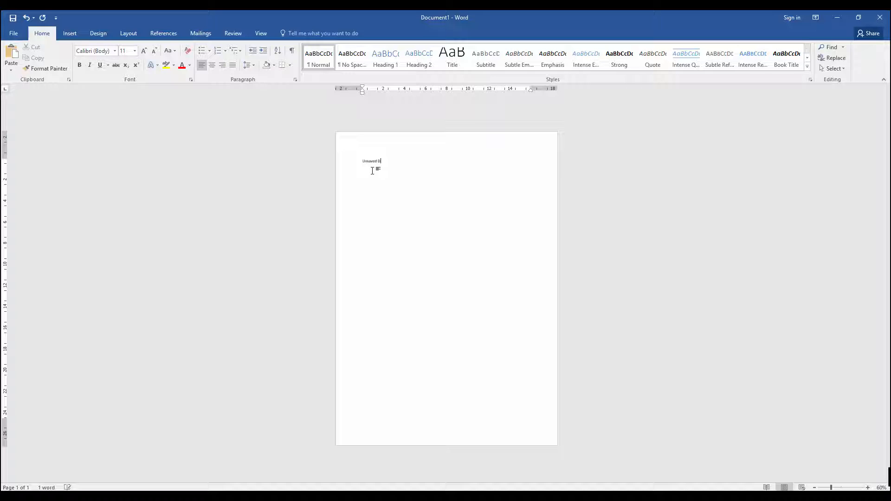
# - Complete the first line to read 'Unsaved Document' above the column of short words
pyautogui.write('ocument')
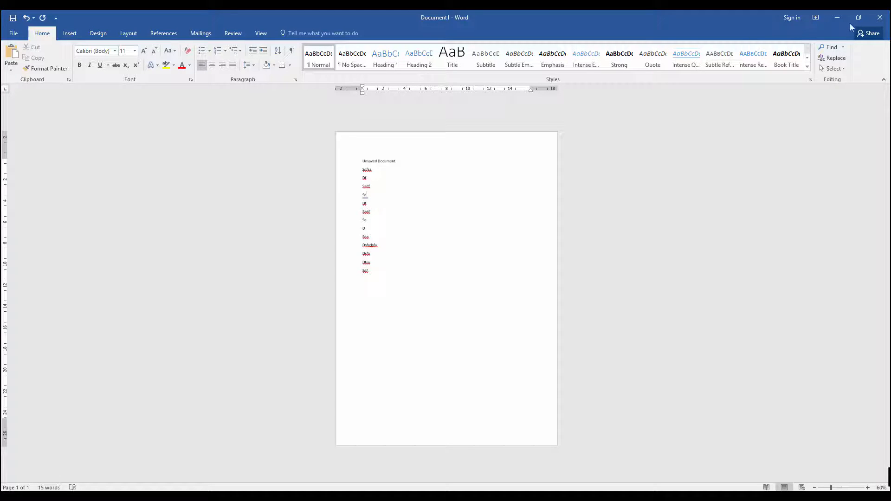
# - Close Document1 choosing Don't Save, then go to Open Other Documents from the start screen
pyautogui.click(879, 16)
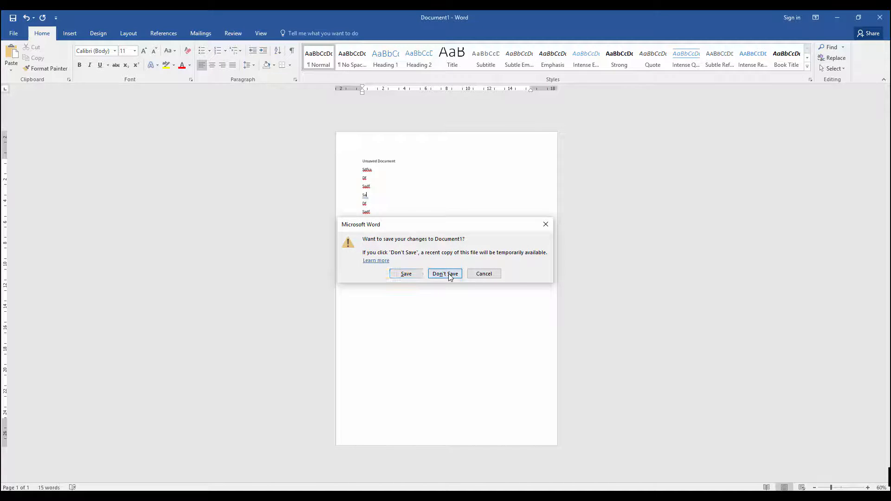
pyautogui.click(445, 273)
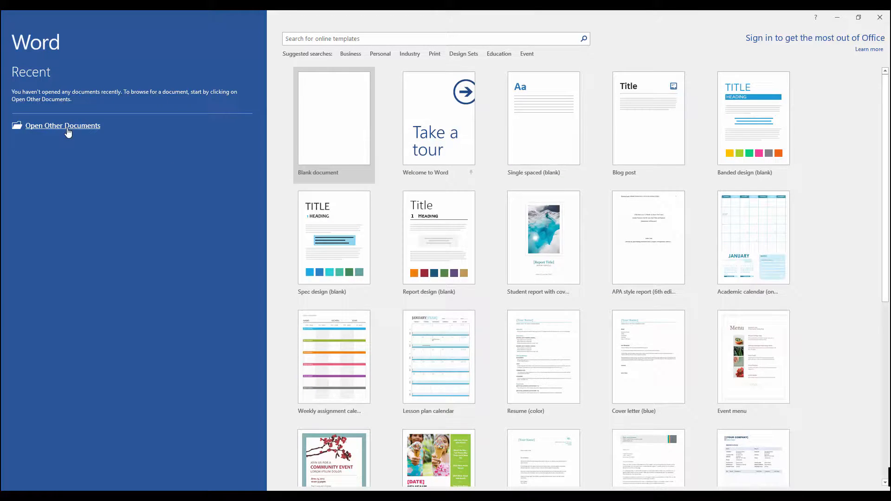
pyautogui.click(62, 125)
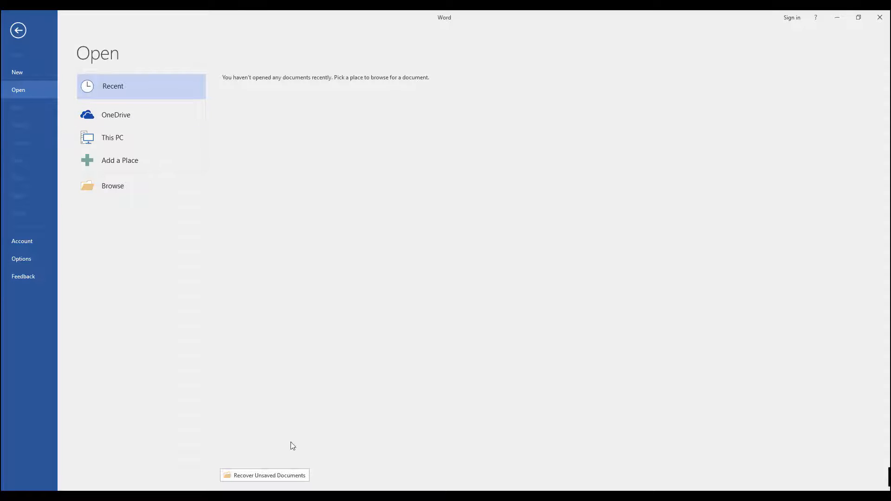
pyautogui.moveTo(265, 475)
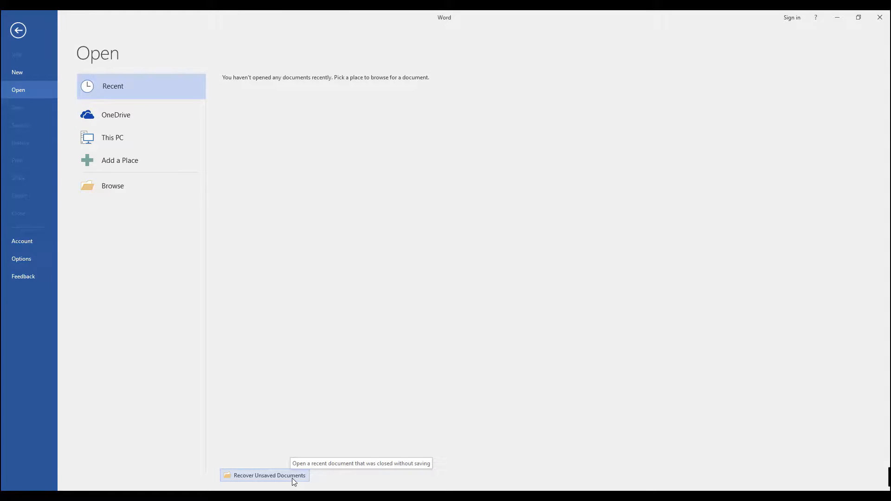
# - Recover the unsaved .asd file from the UnsavedFiles folder, opening it as a read-only copy
pyautogui.click(269, 476)
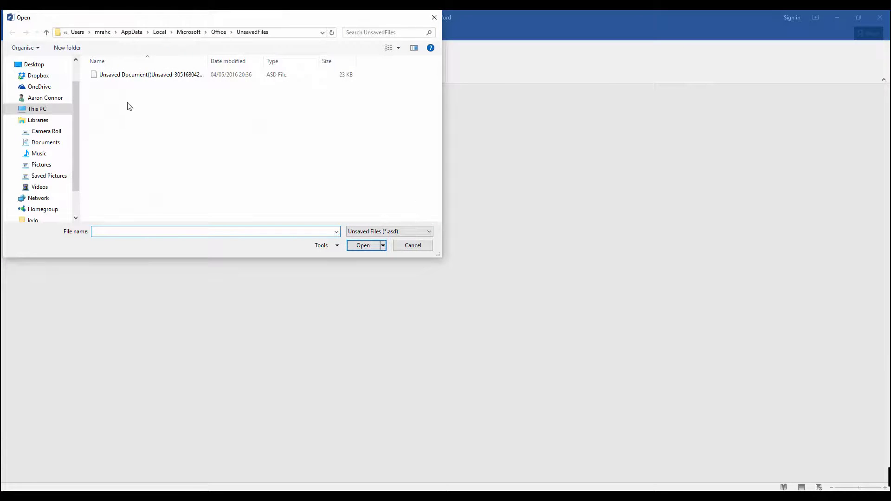
pyautogui.click(150, 74)
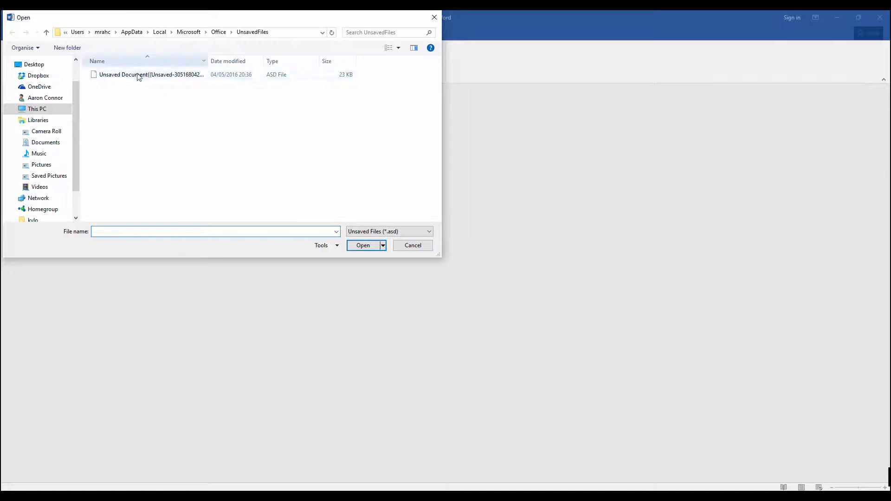
pyautogui.click(150, 74)
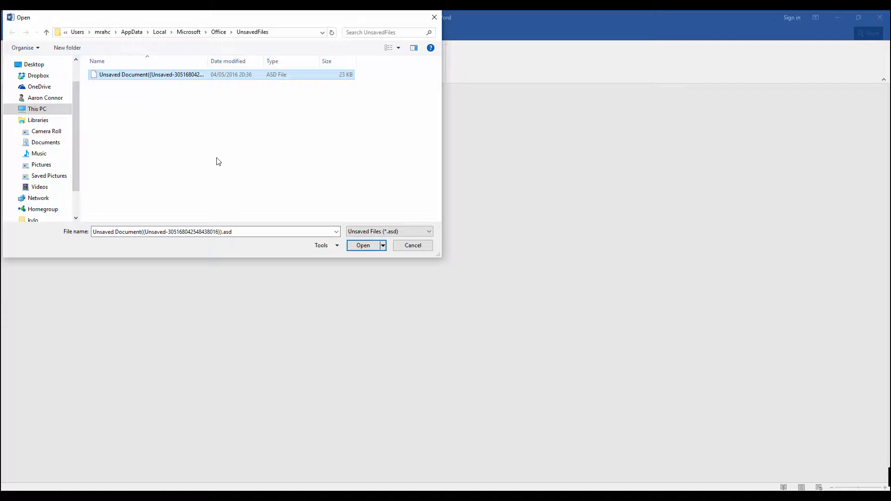
pyautogui.click(362, 246)
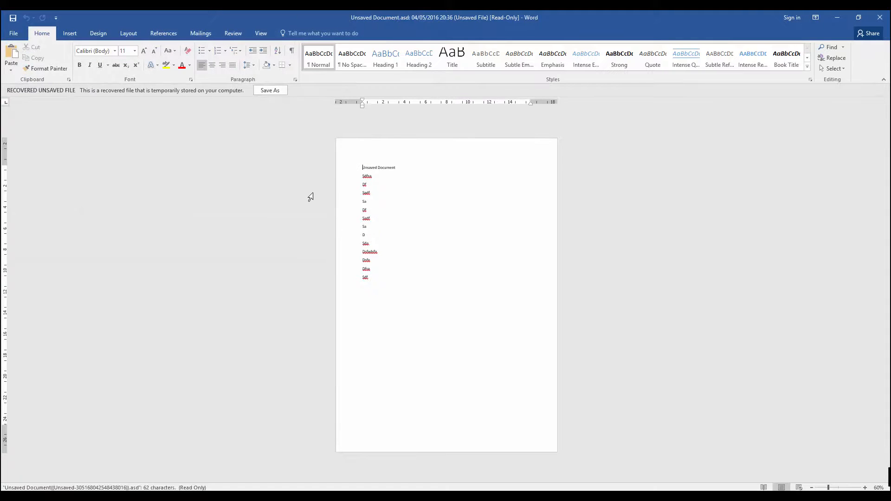